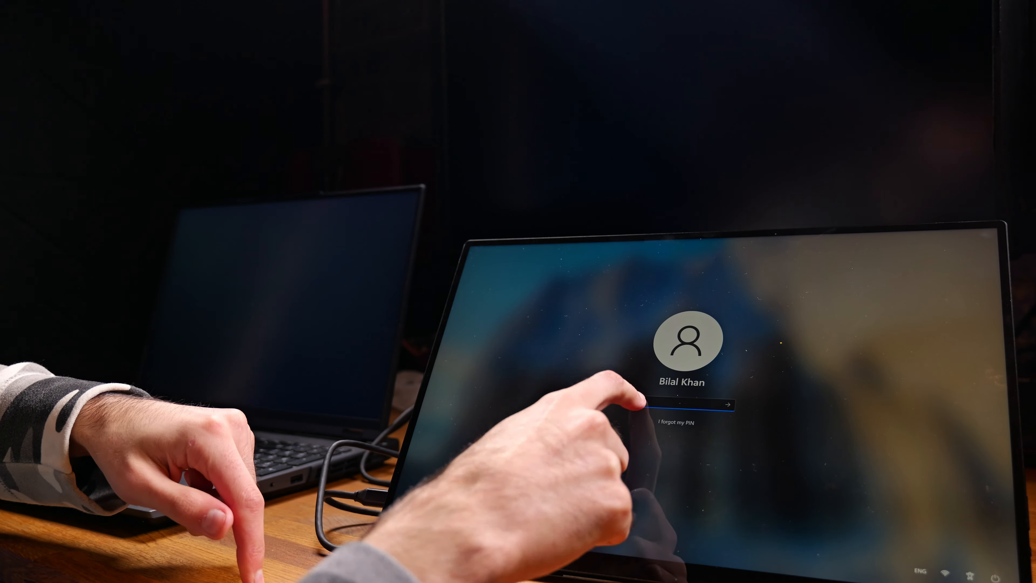
Step: Sign in at the lock screen, peek at the Start menu, then launch the web browser from the taskbar
click(687, 406)
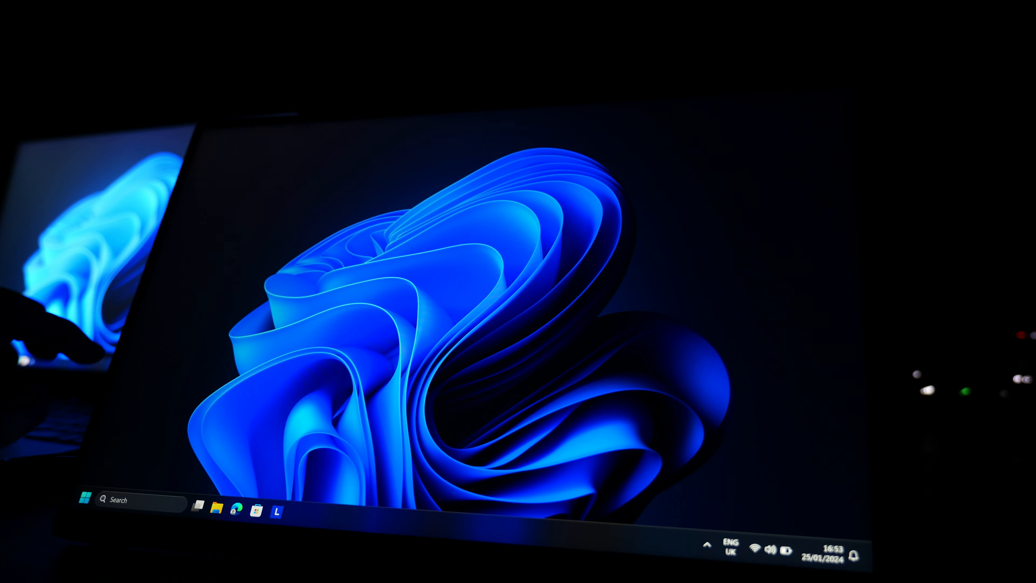
click(83, 500)
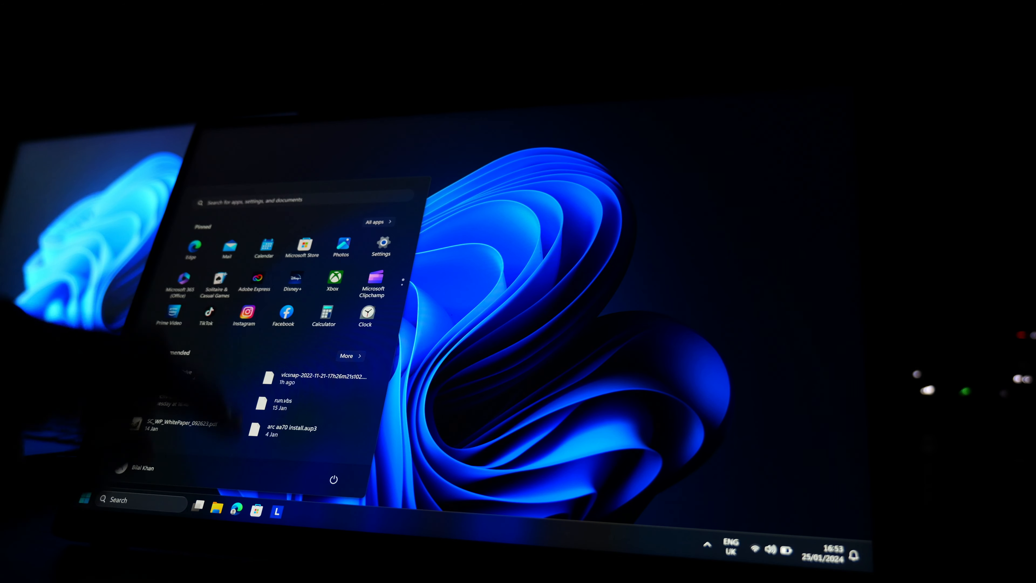
click(85, 498)
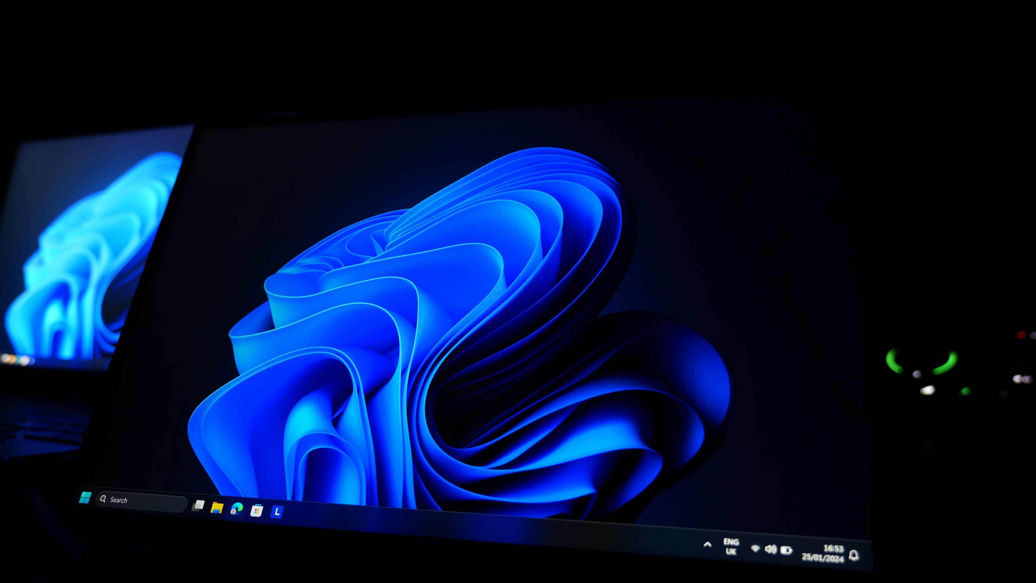
click(236, 508)
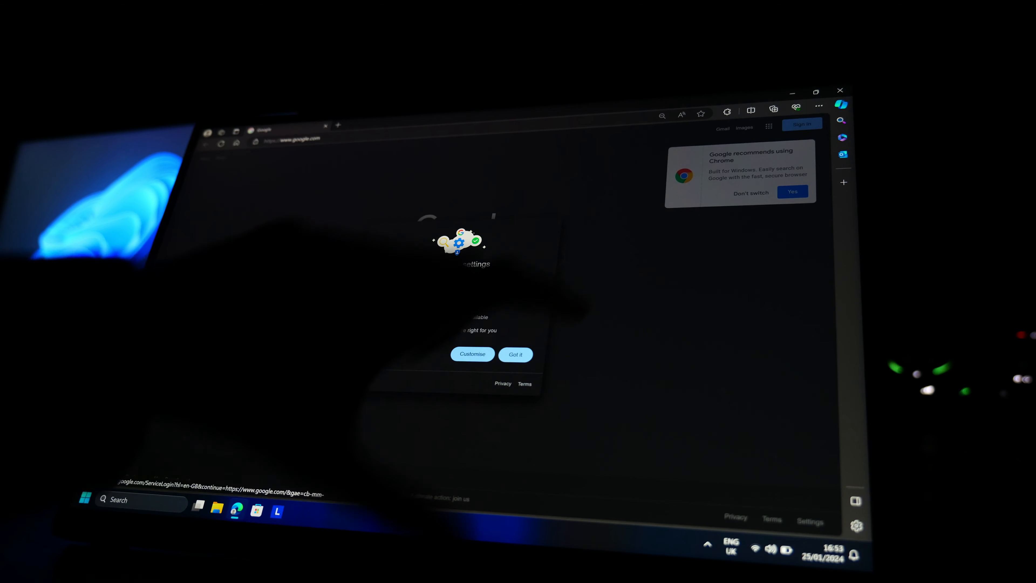
Step: Dismiss the Google privacy prompt and scroll down through the Venus Protocol homepage sections
click(515, 354)
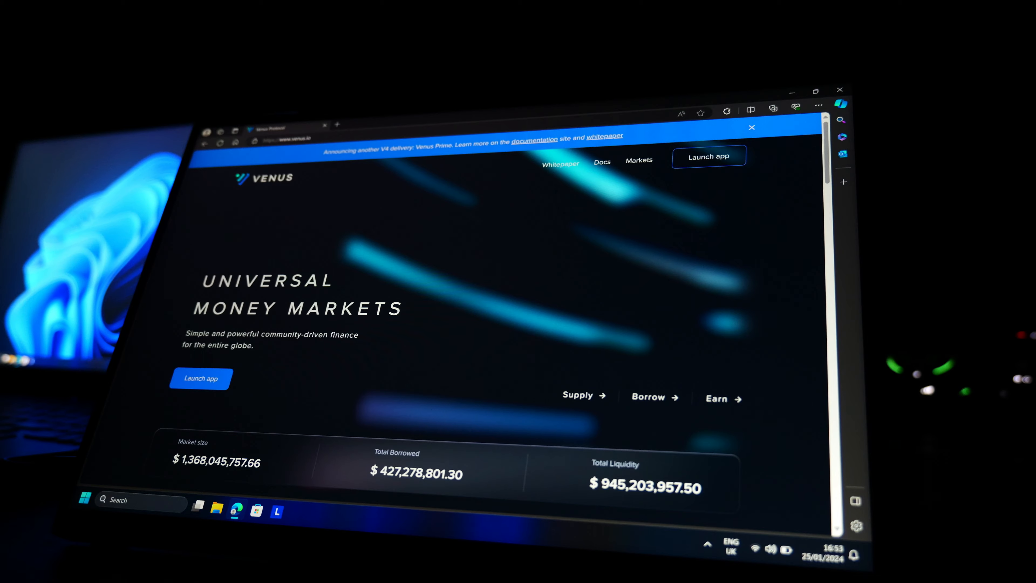
scroll(down, 3)
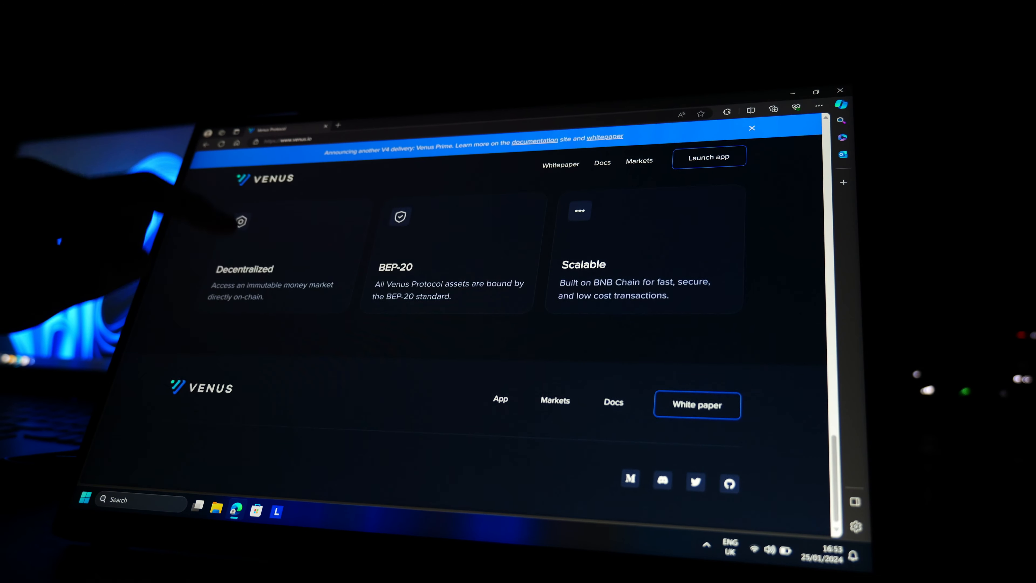
scroll(down, 3)
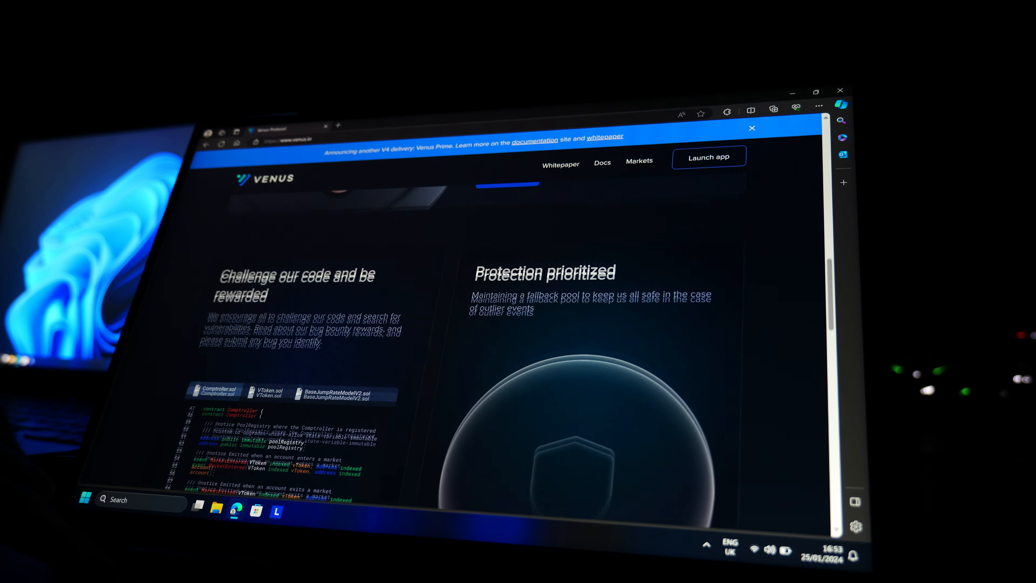
scroll(down, 3)
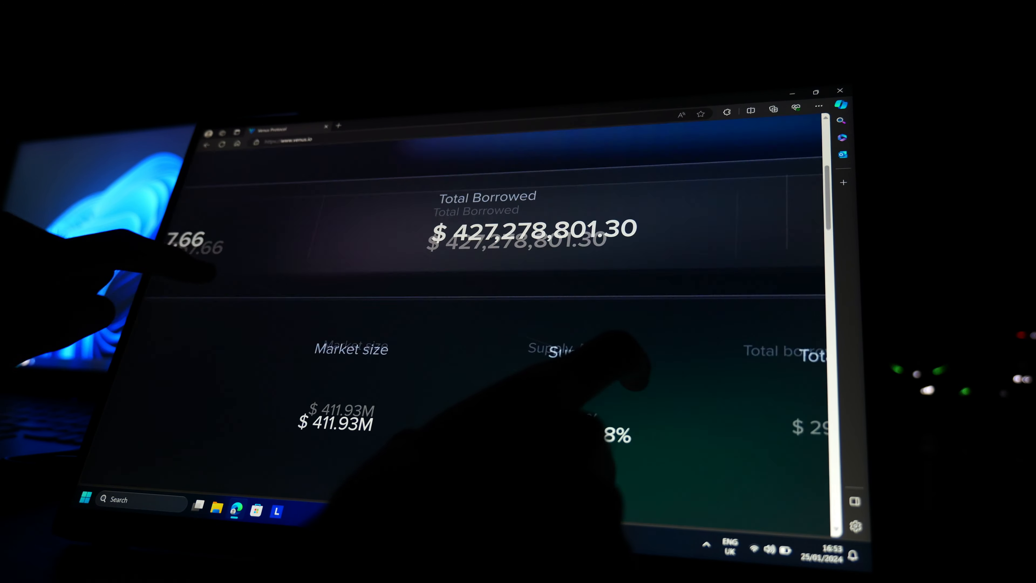
scroll(down, 3)
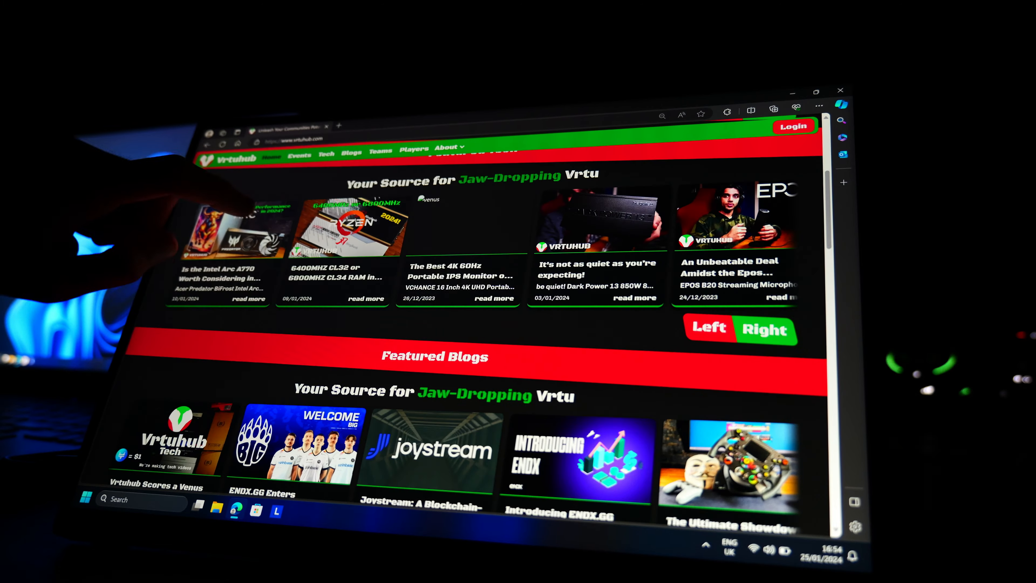
Step: Scroll through Vrtuhub's Featured Tech, Blogs and Players sections, then head to YouTube
scroll(down, 3)
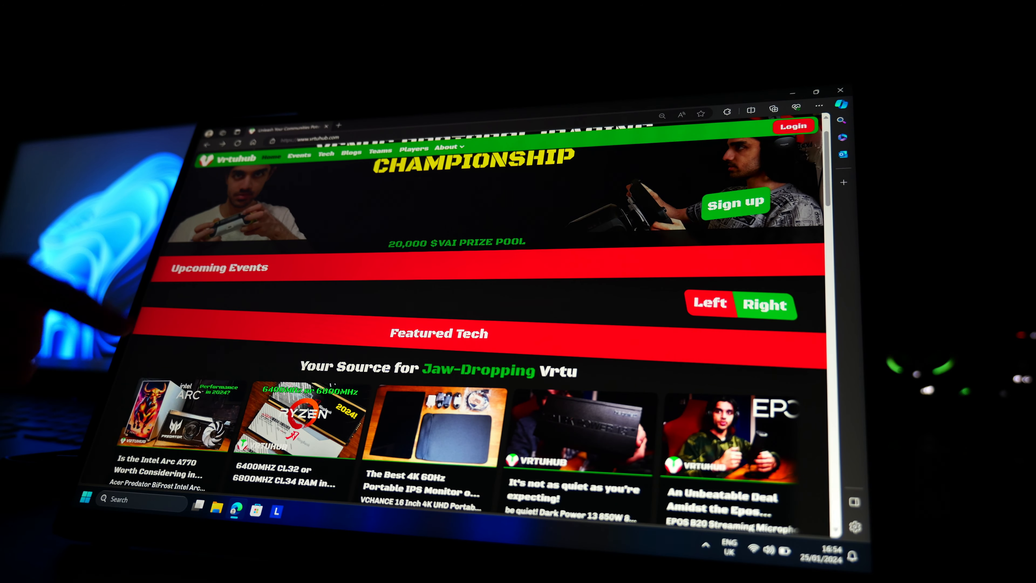
scroll(down, 3)
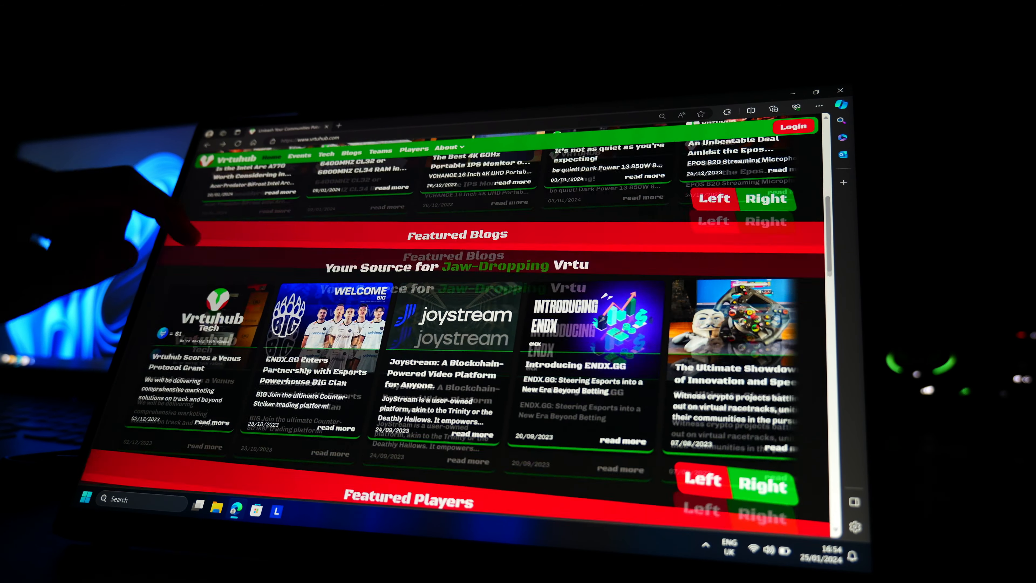
scroll(down, 3)
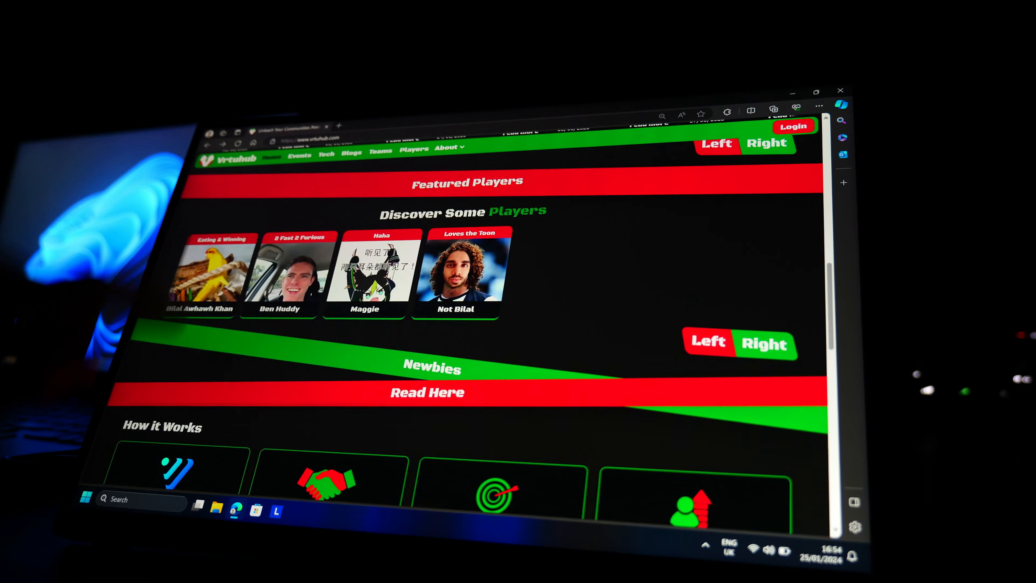
scroll(up, 3)
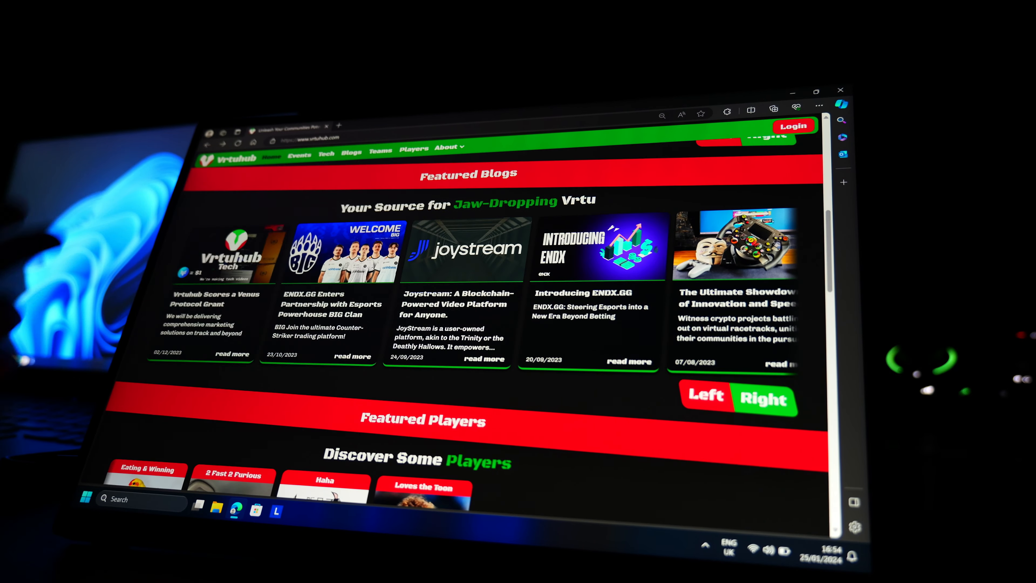
click(763, 398)
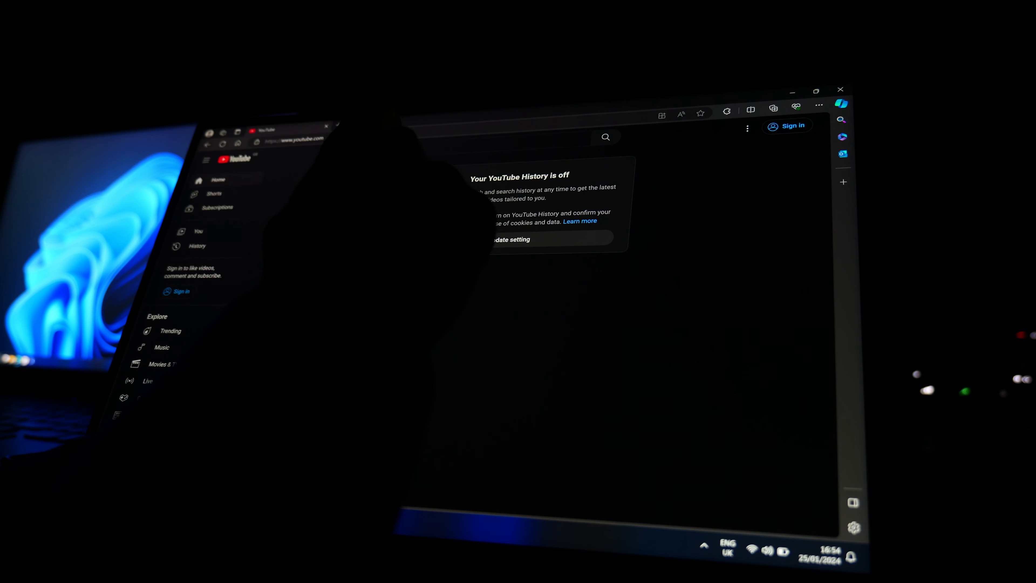
Step: Search YouTube for 'Vrtuhubtech' and bring up its channel results
text(vr)
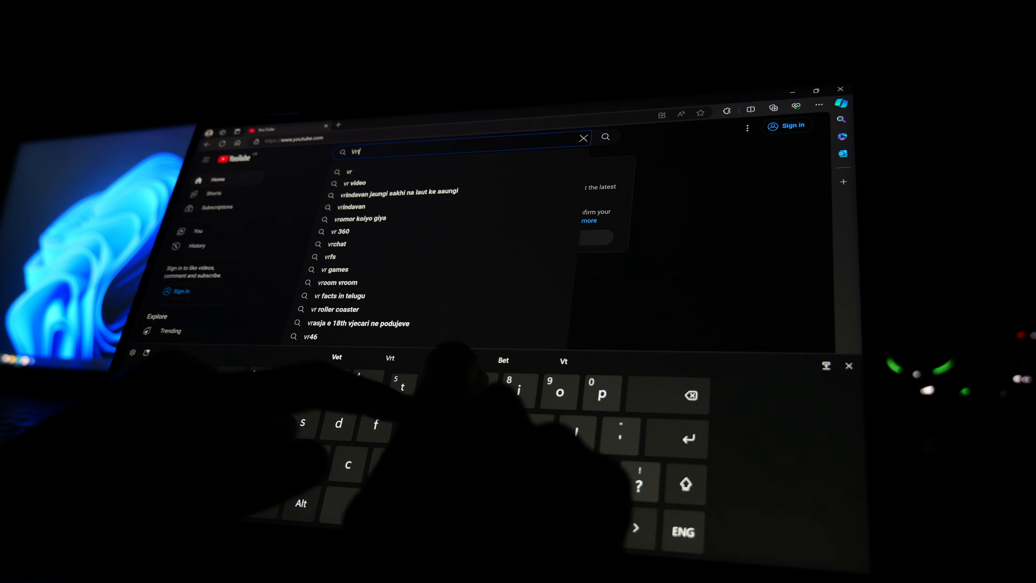
text(Vrtuhubtech)
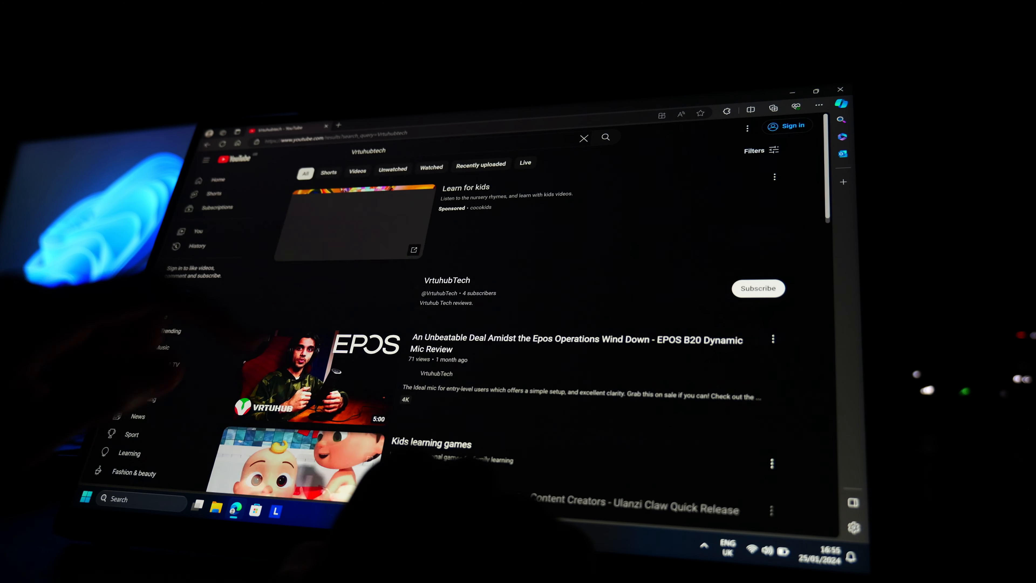
click(311, 371)
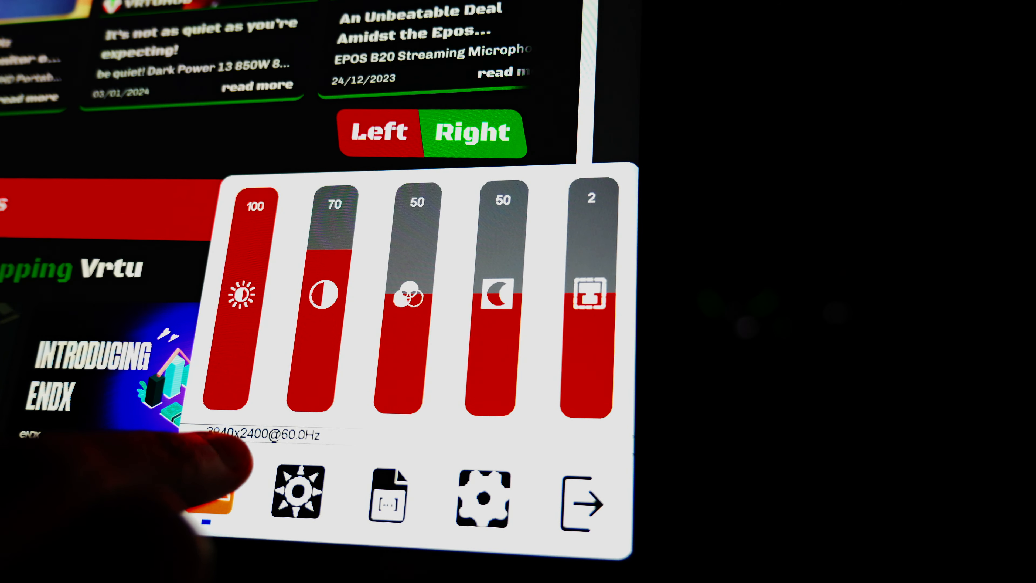
Step: Switch the monitor OSD from brightness/contrast to the colour temperature page
click(298, 495)
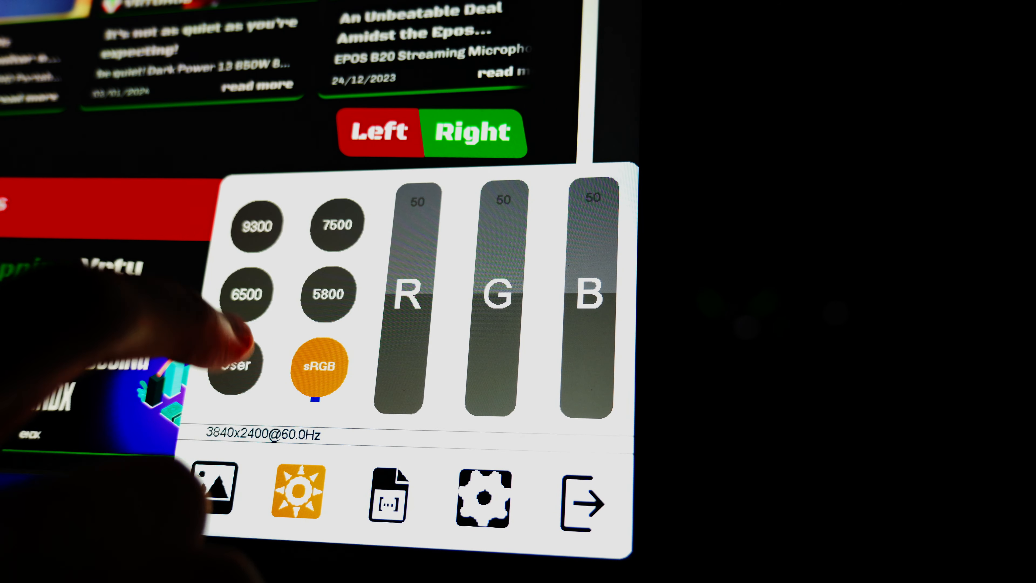
Step: Try the 5800 and 9300 colour temperature presets, return to sRGB, and move to picture modes
click(319, 292)
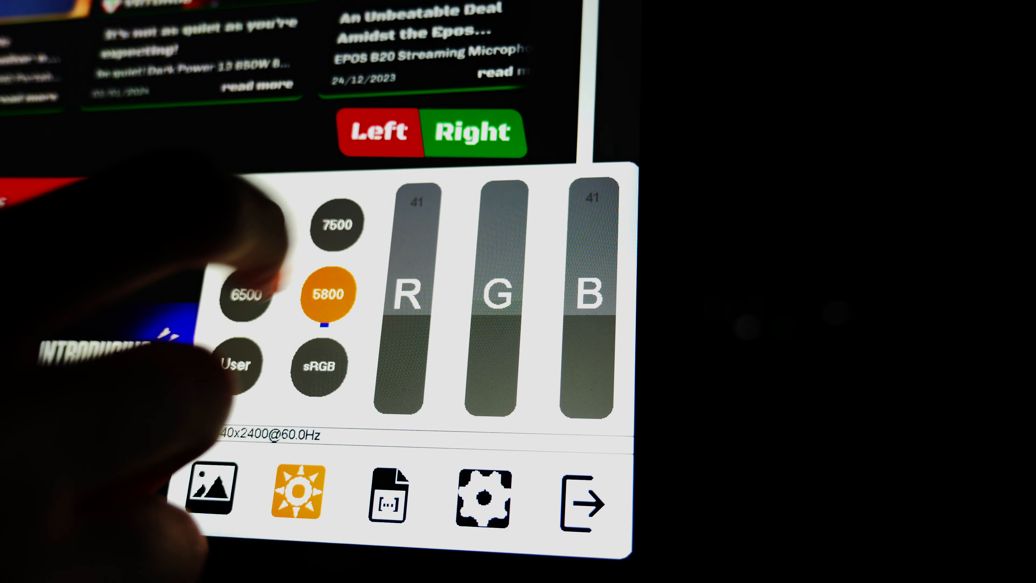
click(258, 223)
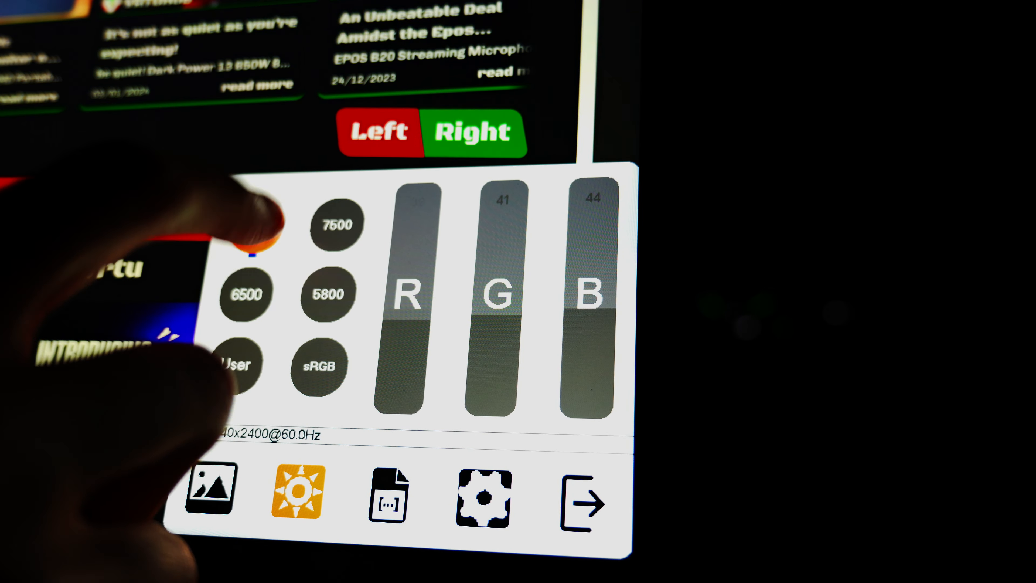
click(323, 363)
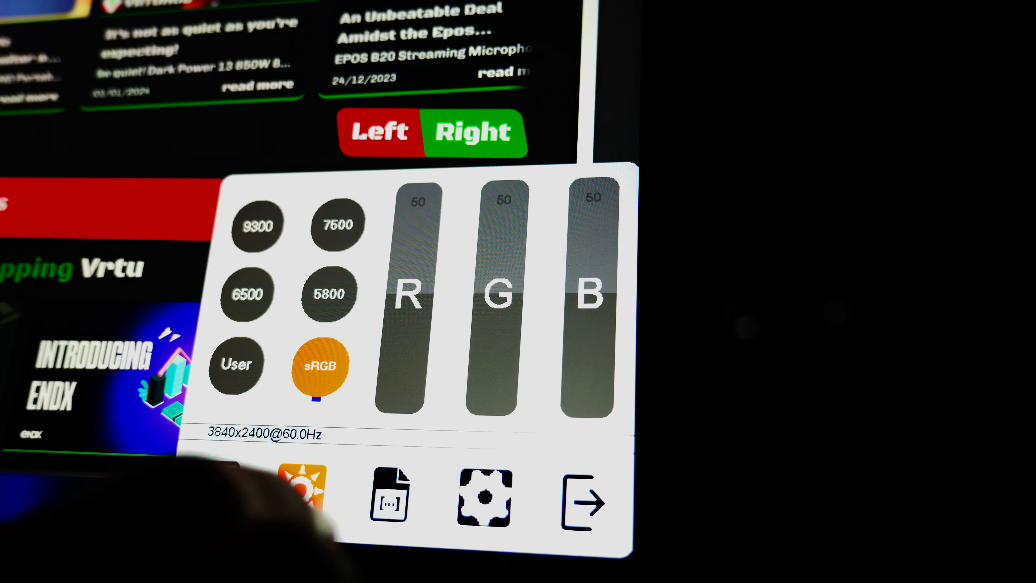
click(389, 498)
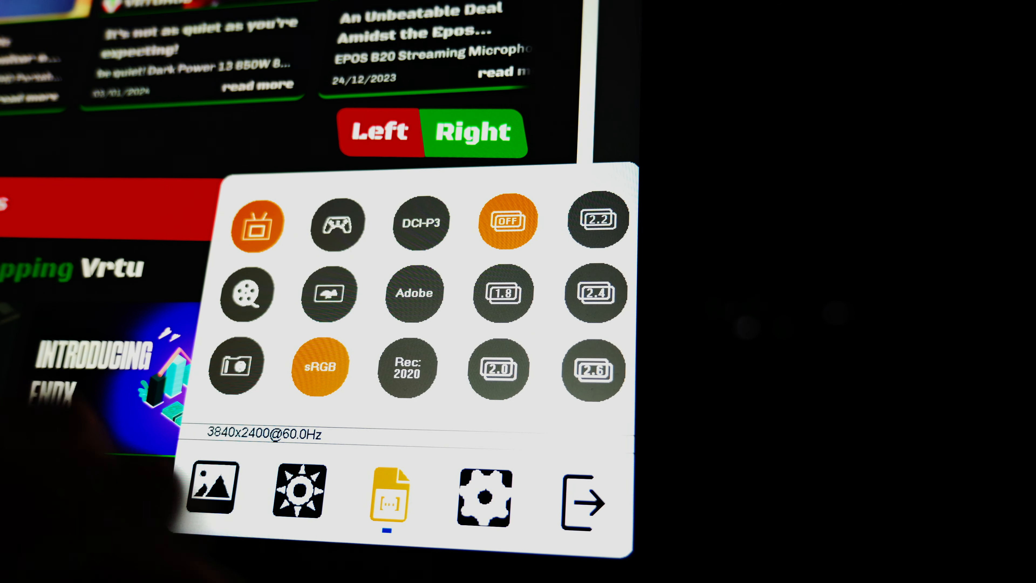
Step: Select another picture mode preset, then move to the system page for input, HDR and volume
click(419, 221)
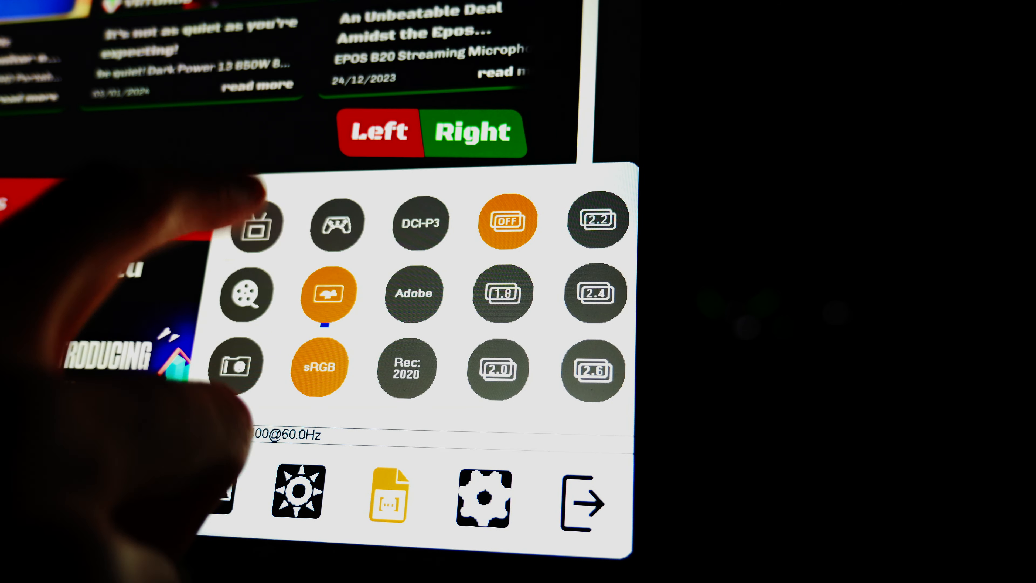
click(255, 222)
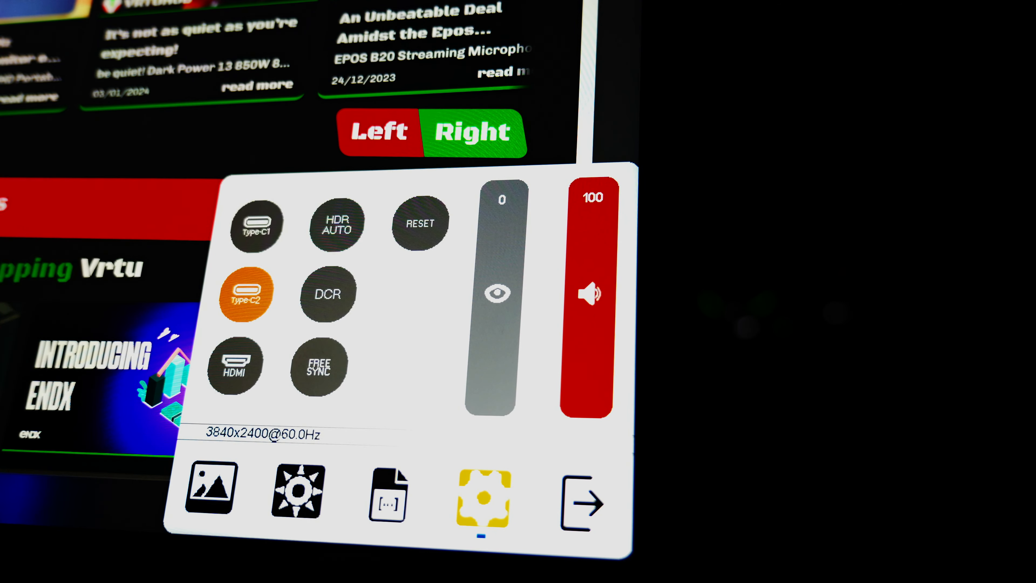
Step: Exit the monitor's on-screen display menu via its arrow icon
click(582, 504)
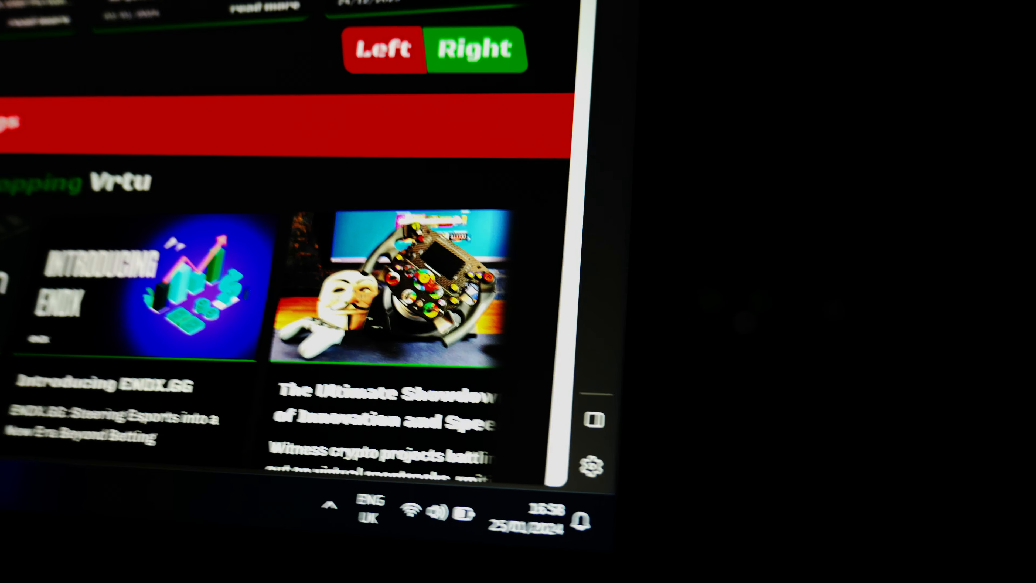
scroll(down, 3)
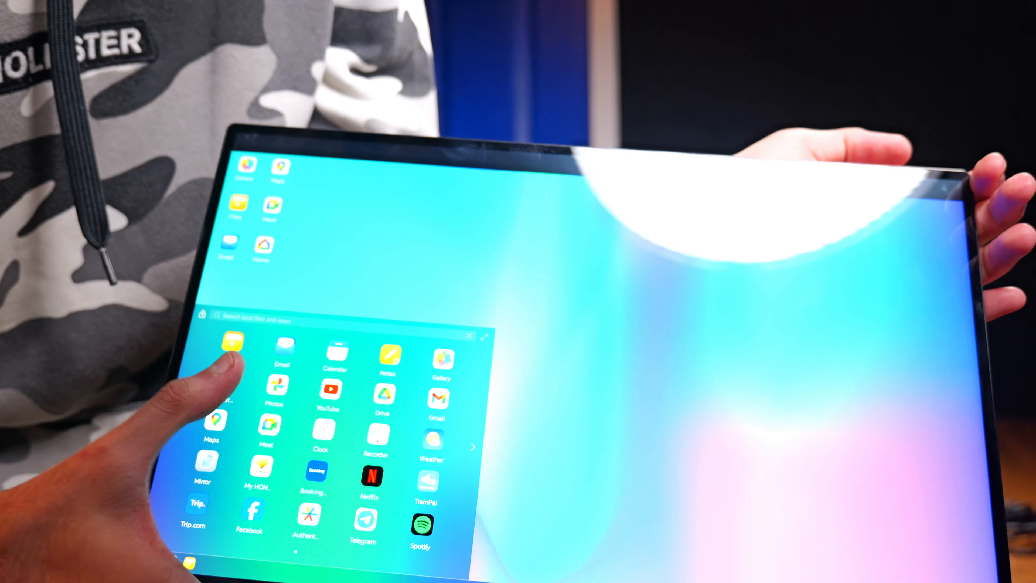
Step: Advance the HONOR app launcher to its second page showing Canva, X, Instagram and VLC
click(473, 447)
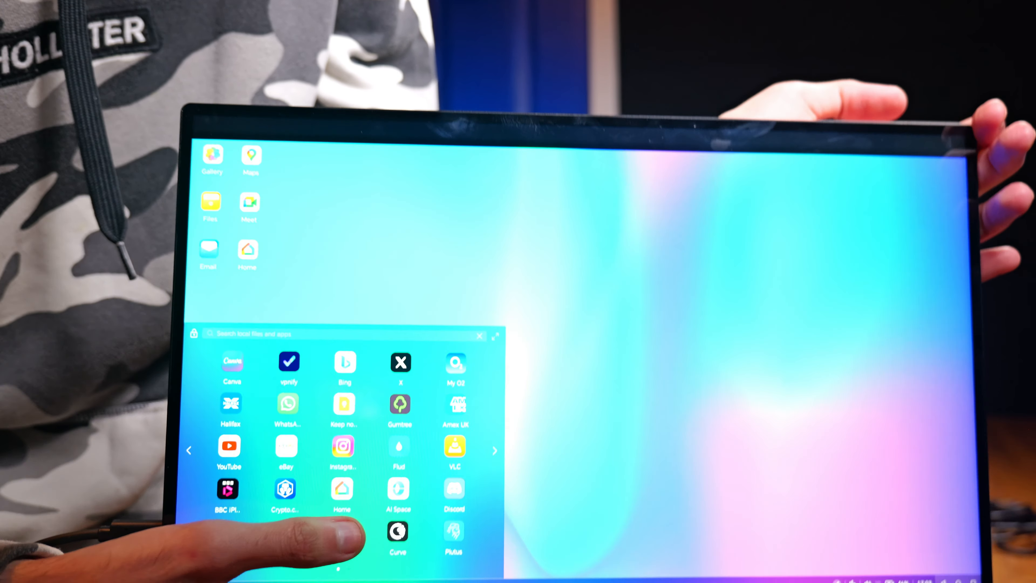